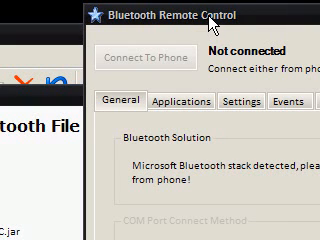
{"action": "scroll", "scroll_direction": "down", "scroll_amount": 3}
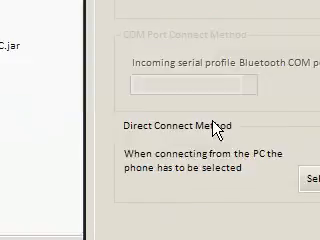